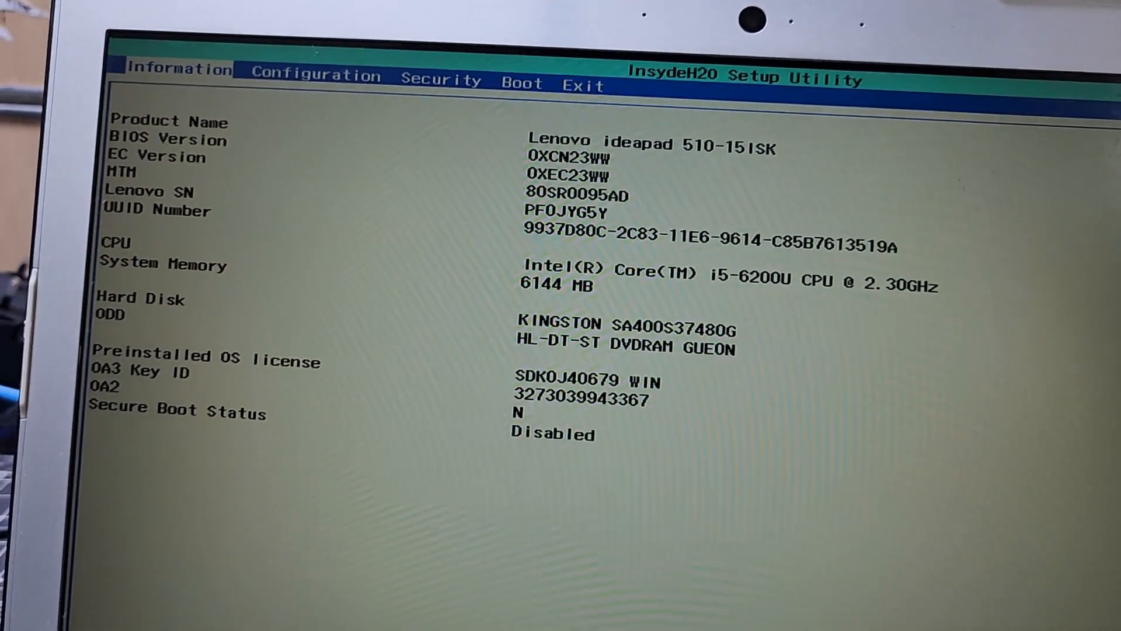
Leave the InsydeH2O BIOS saving changes and boot into Windows Setup's language screen
click(440, 81)
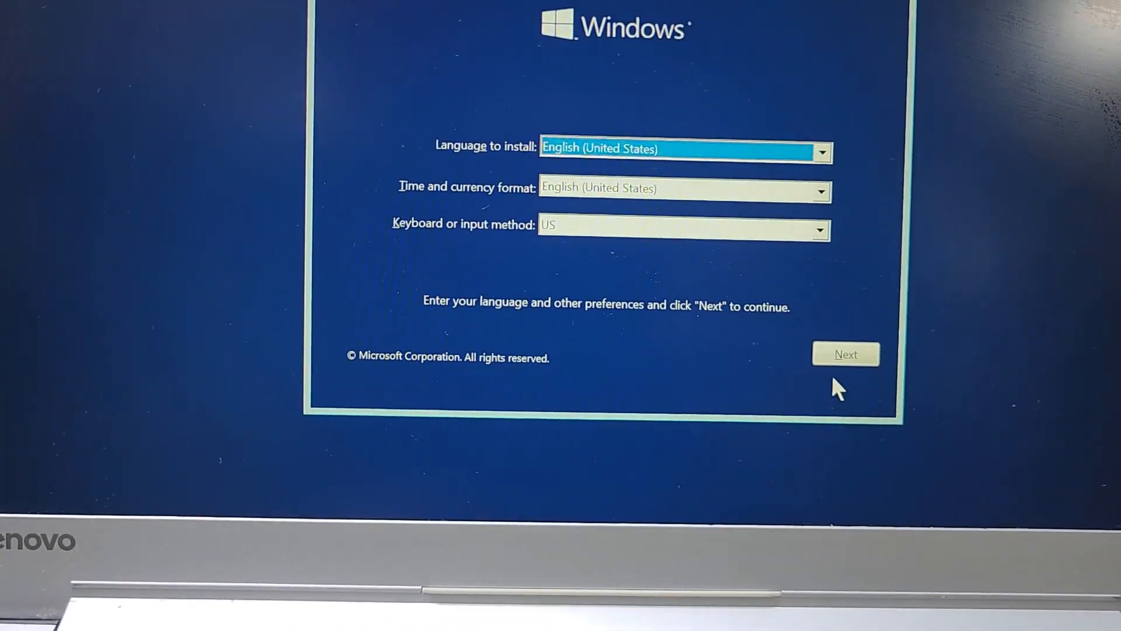
Keep the default language, start Install now and accept the license terms to reach the install-location page
click(845, 354)
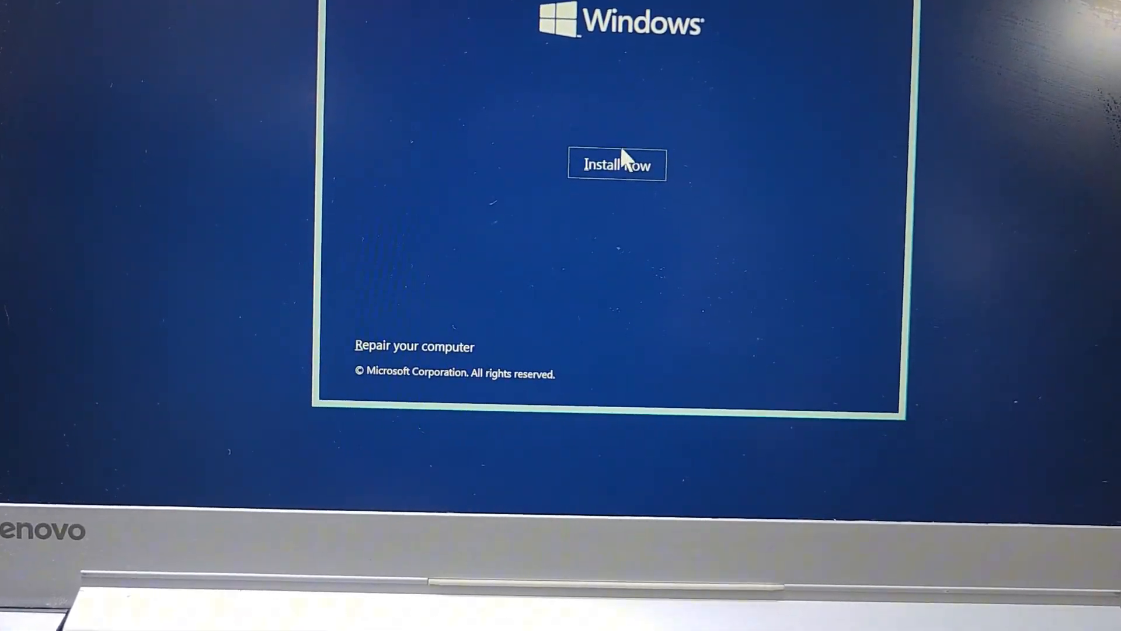
click(616, 163)
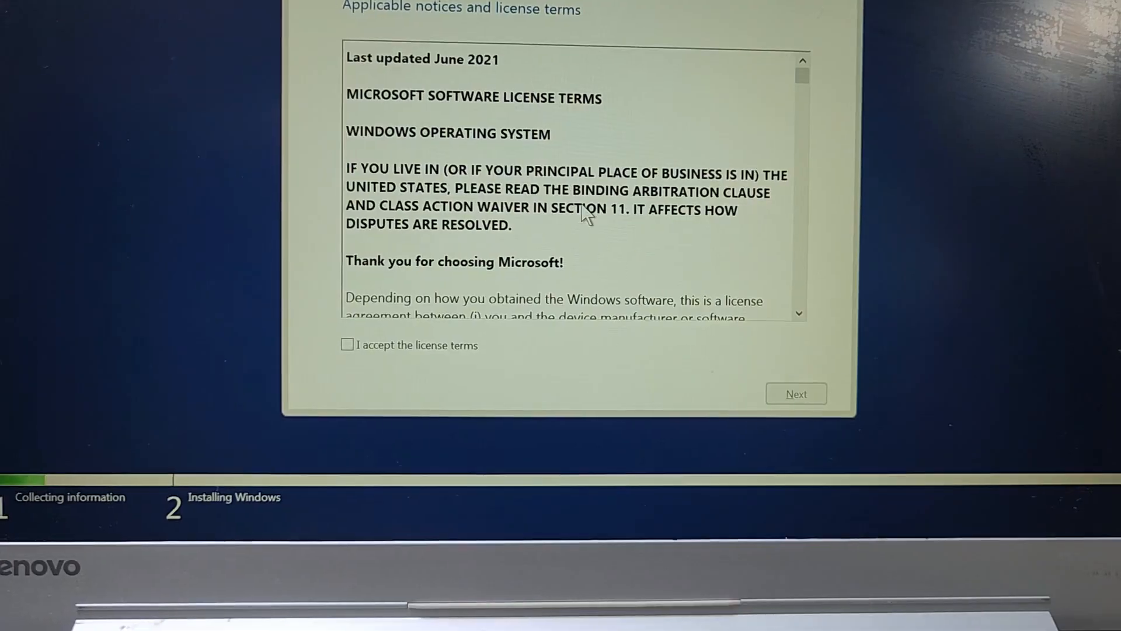
click(347, 345)
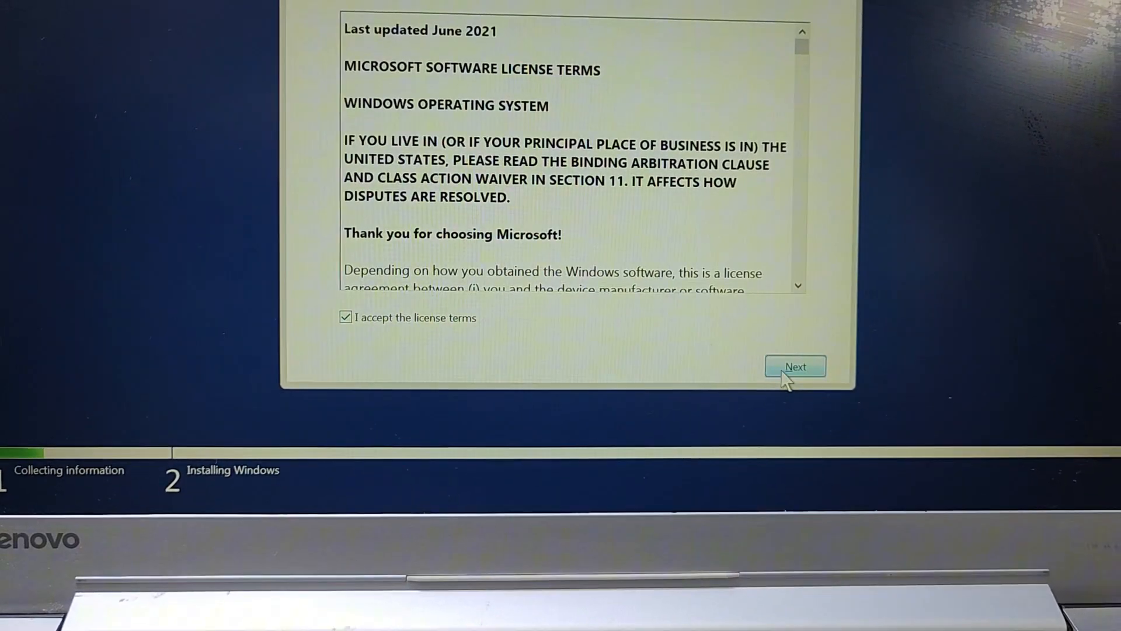
click(794, 365)
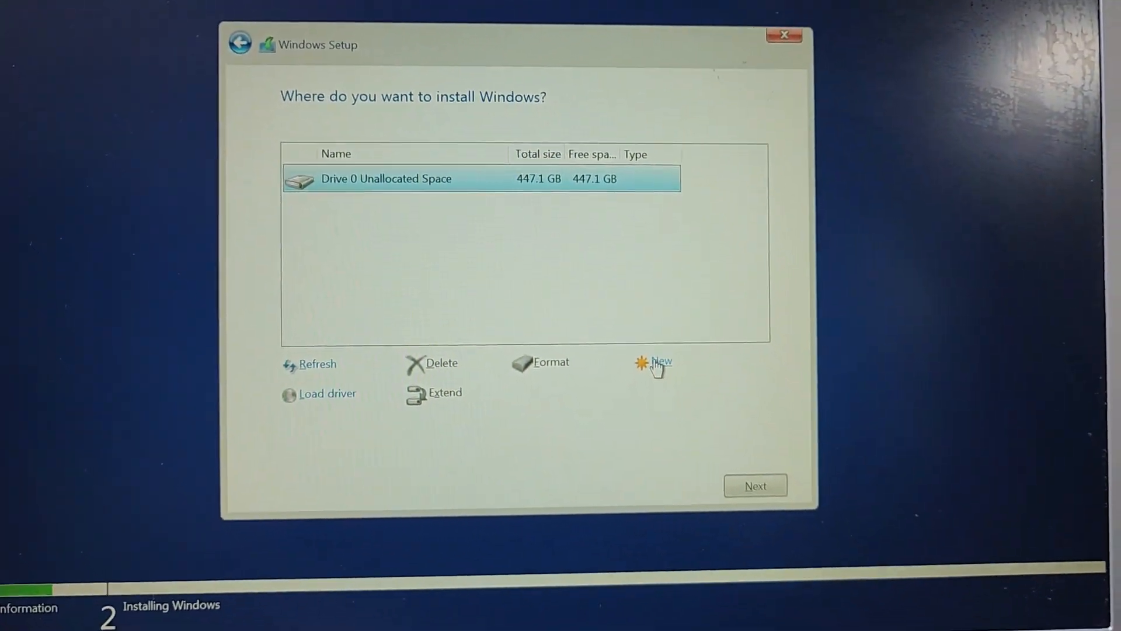
Create two 150000 MB primary partitions in Drive 0's unallocated space
click(658, 362)
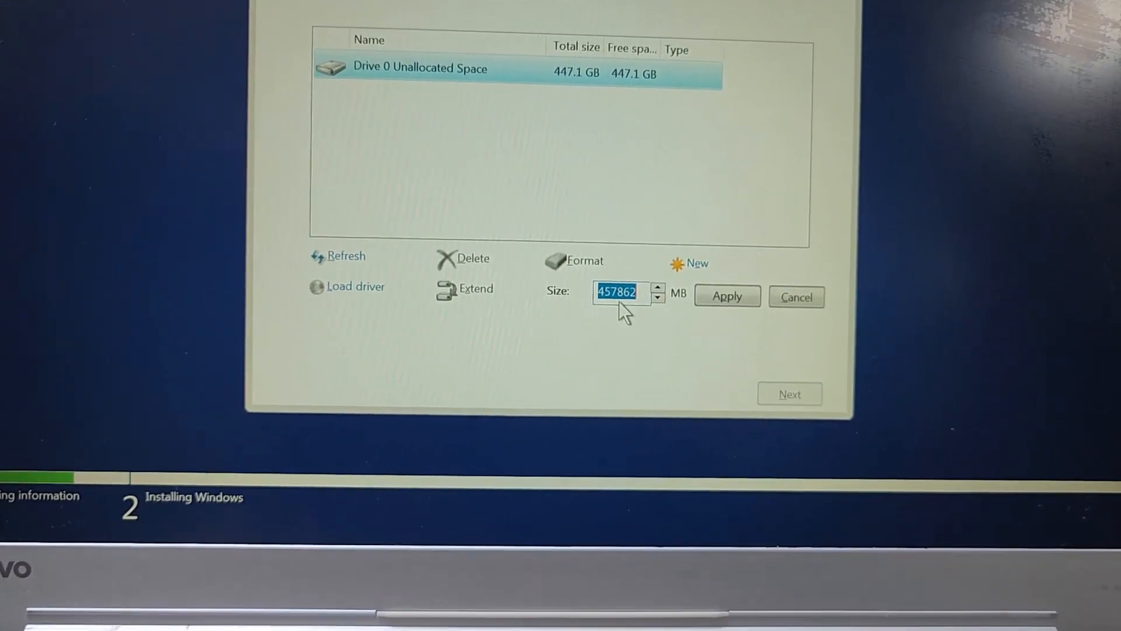
text(150000)
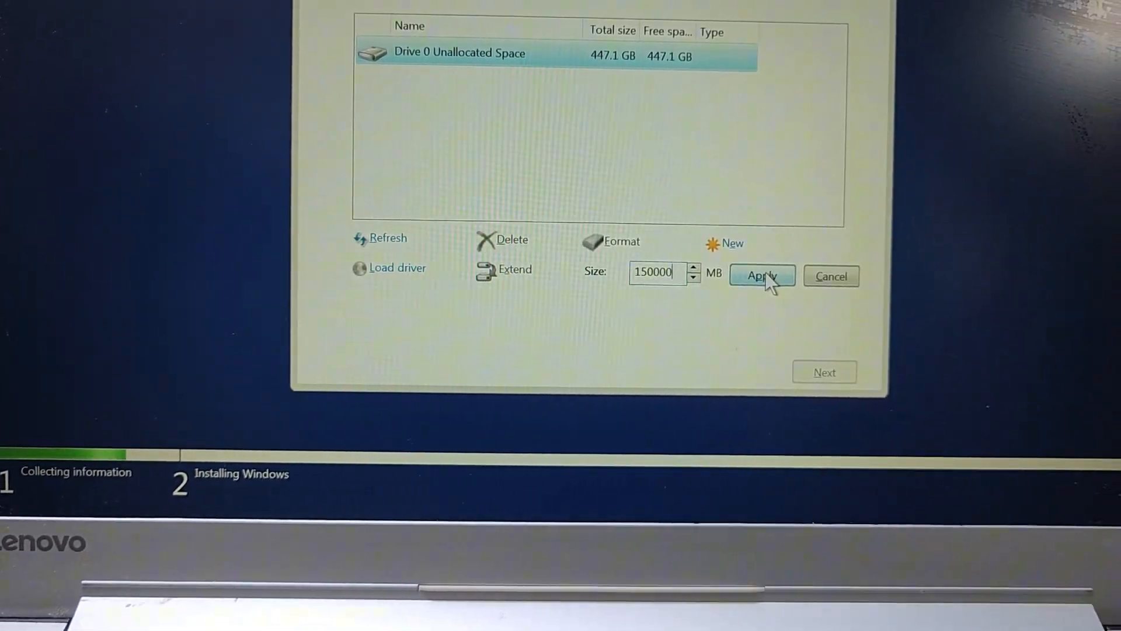
click(760, 276)
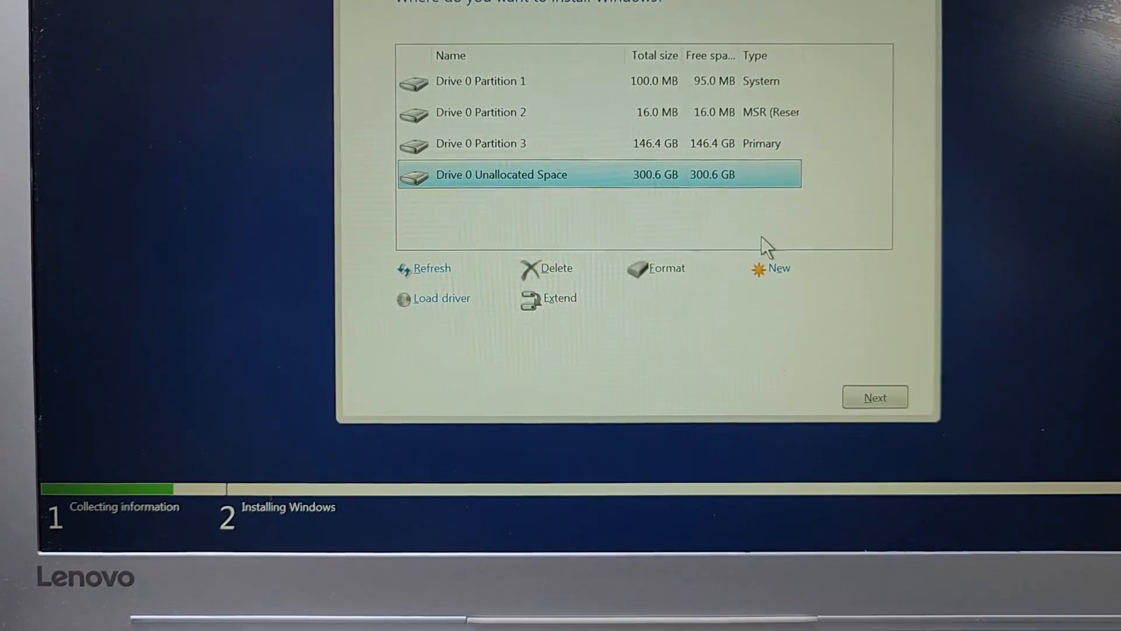
click(779, 268)
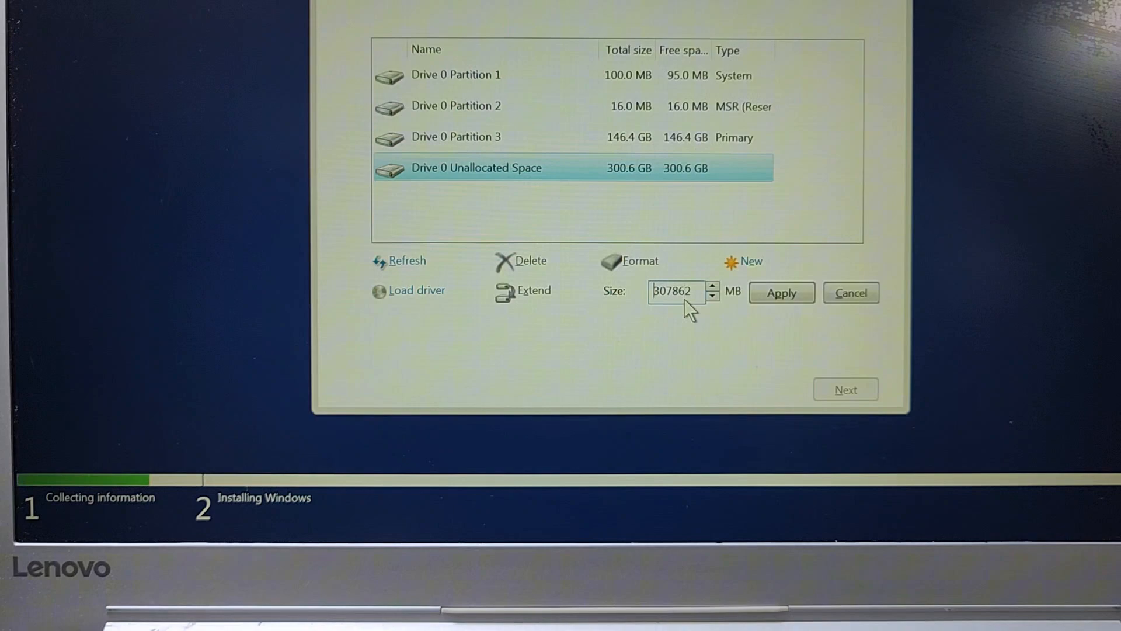
text(1500)
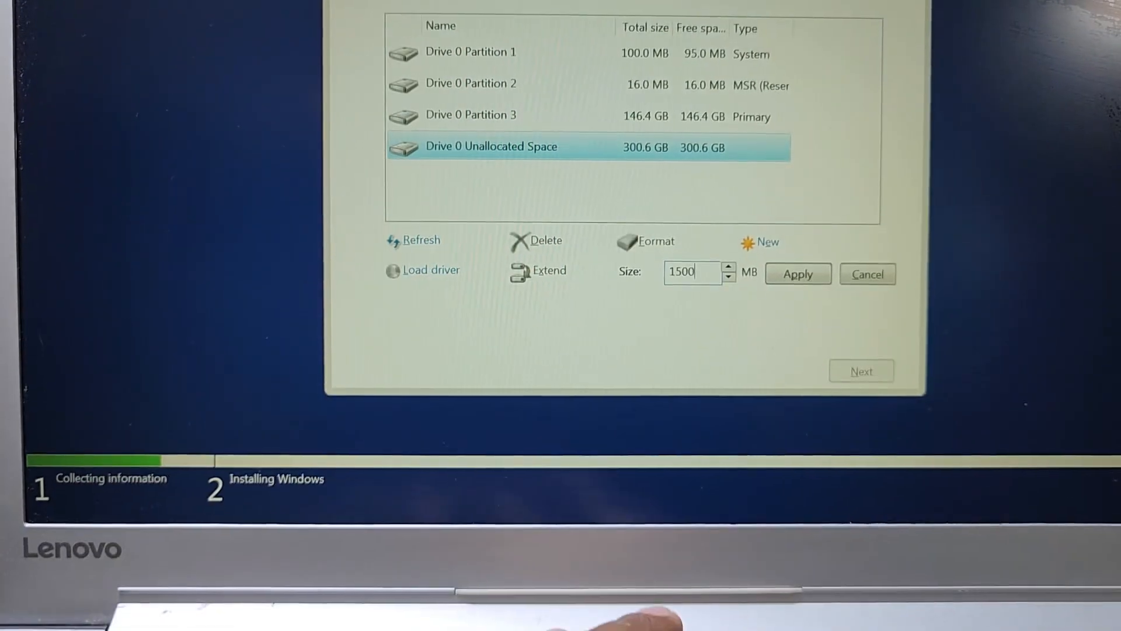
click(797, 274)
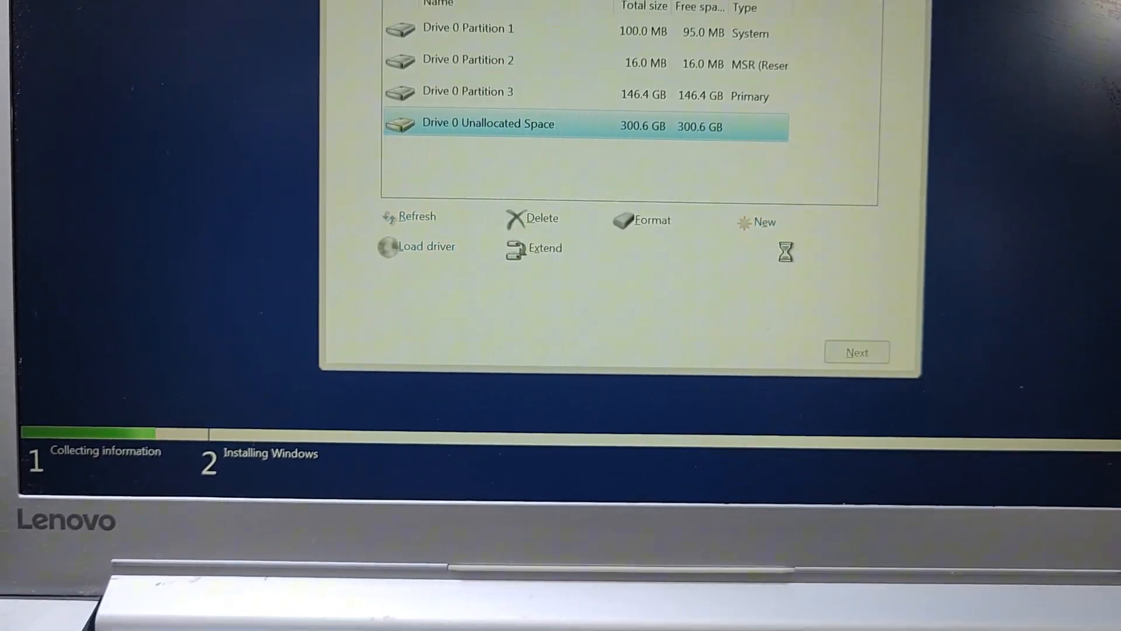
Create a third partition from the remaining space and select Partition 3 as the install target
click(763, 222)
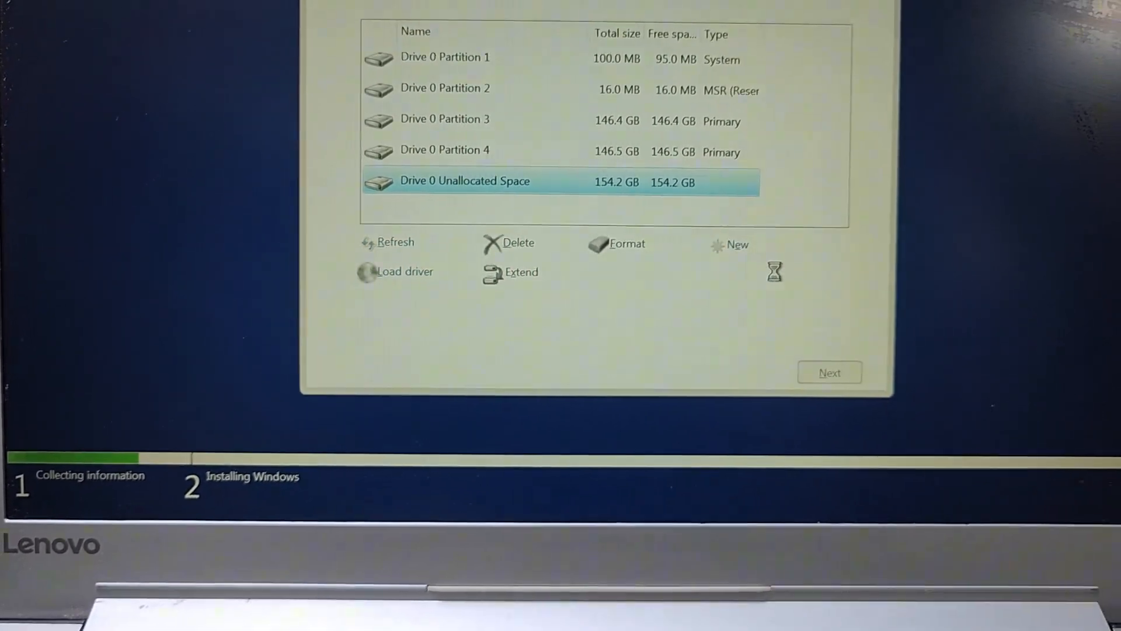
click(737, 244)
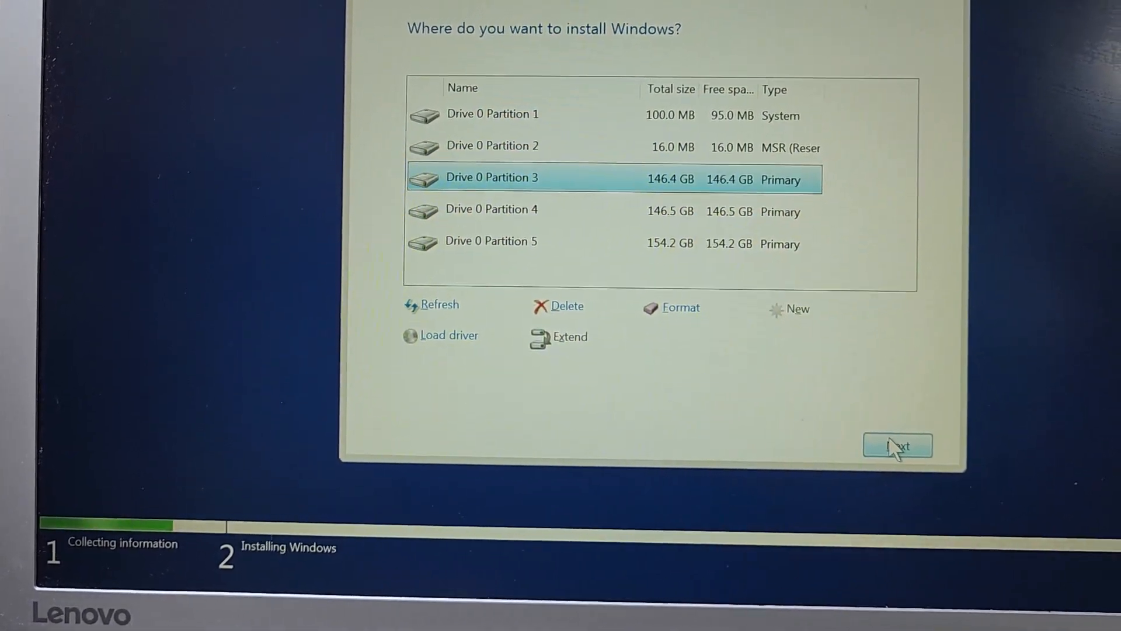
Install Windows onto Drive 0 Partition 3 and let the PC restart into first-time setup
click(896, 445)
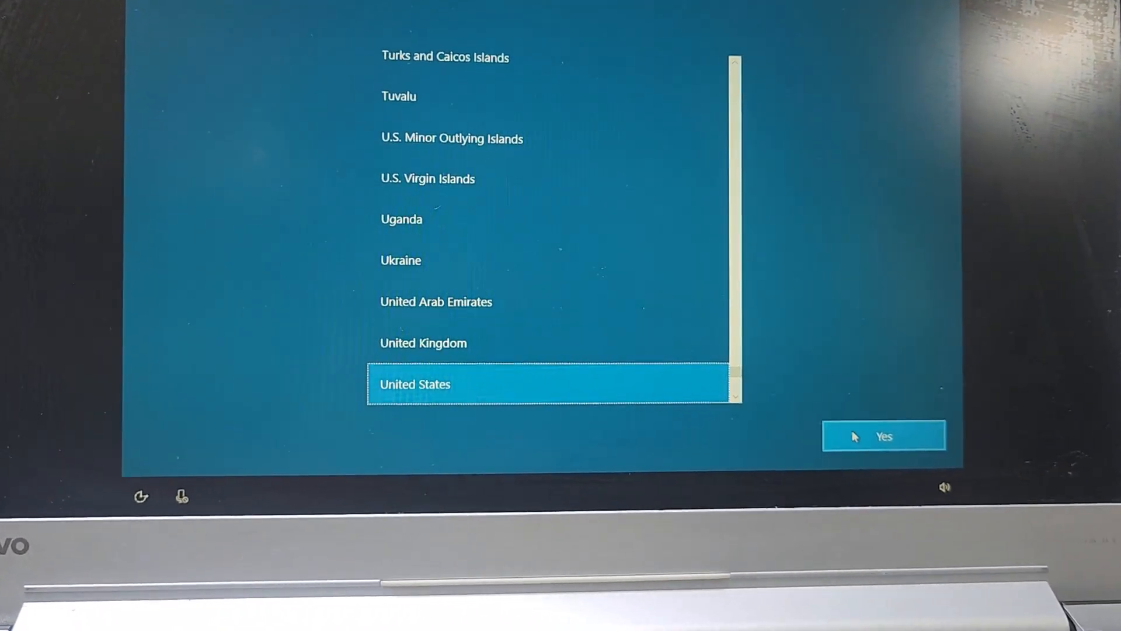
Confirm United States region and US keyboard, skip a second layout and continue with limited offline setup
click(884, 436)
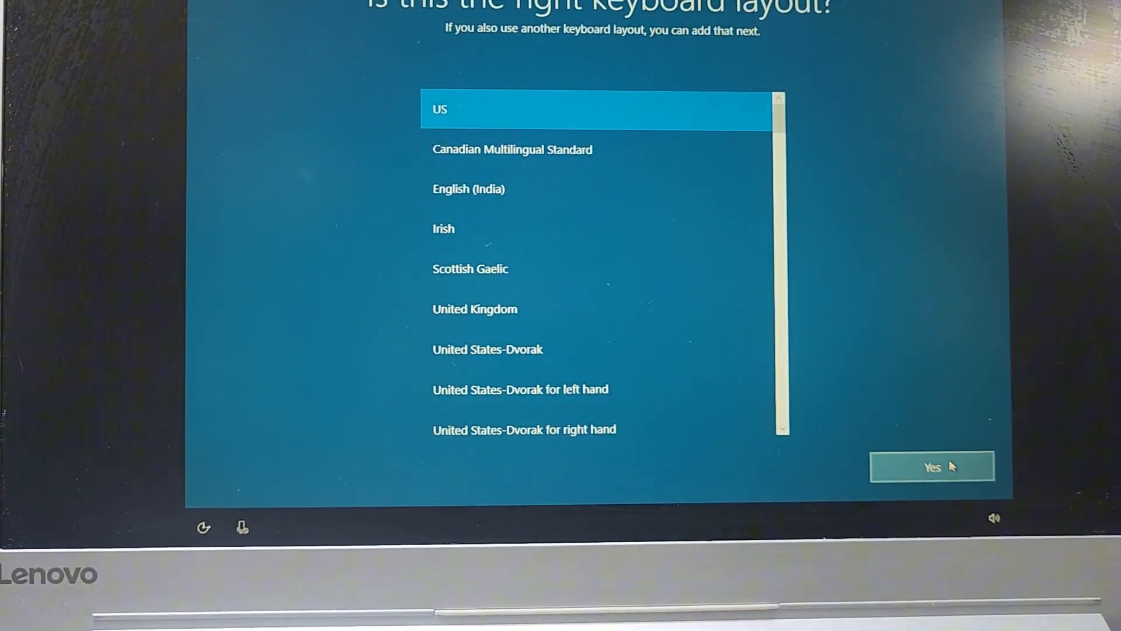
click(931, 466)
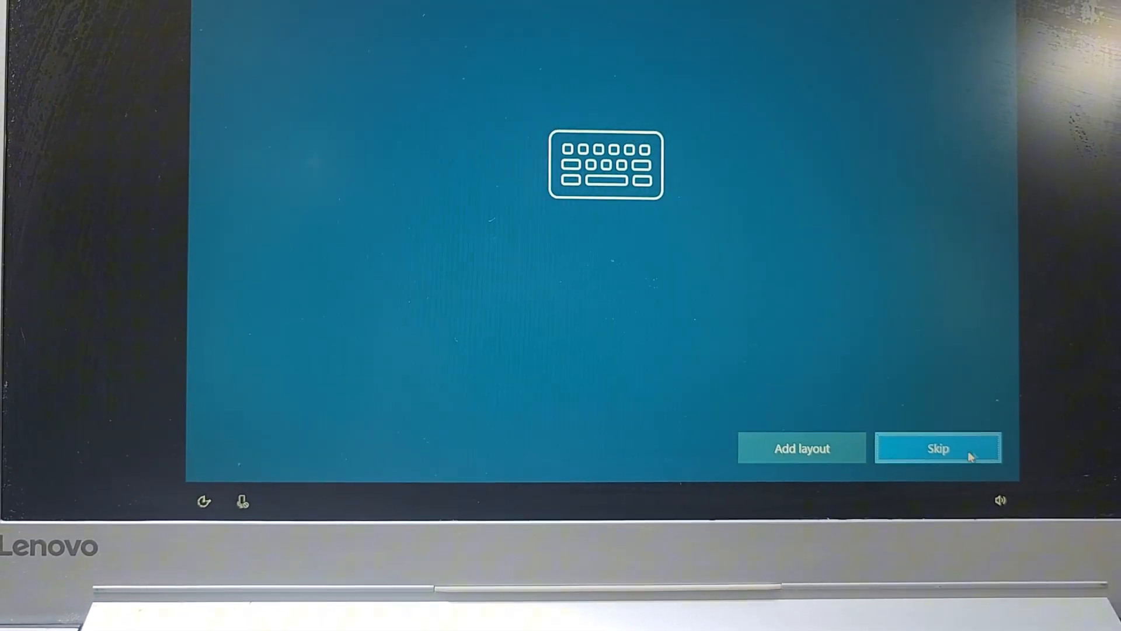
click(938, 448)
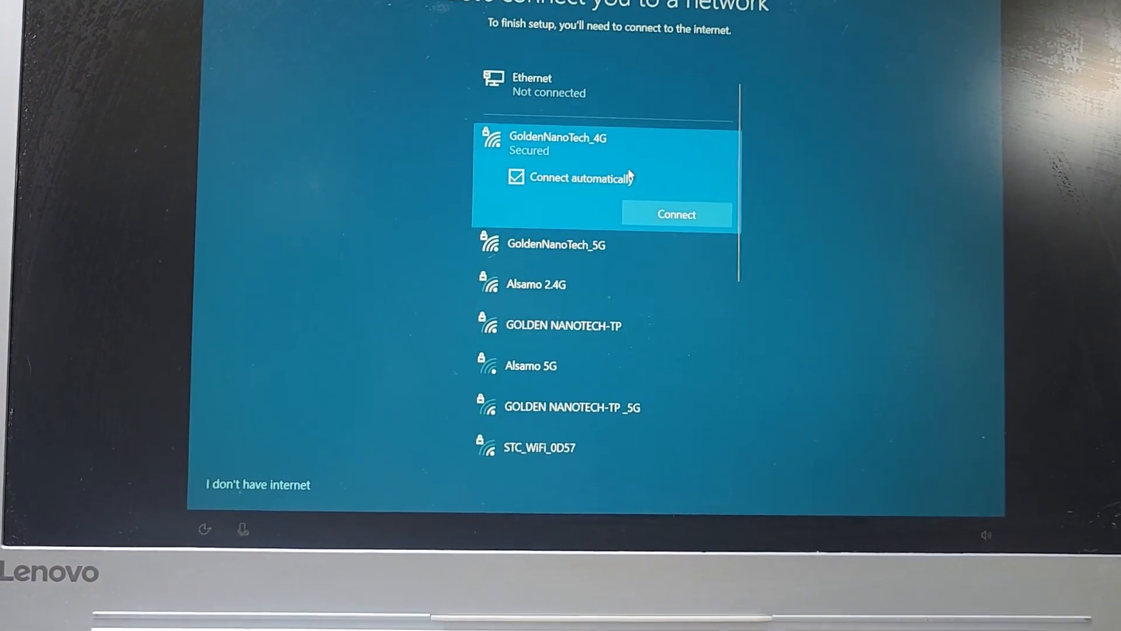
click(676, 213)
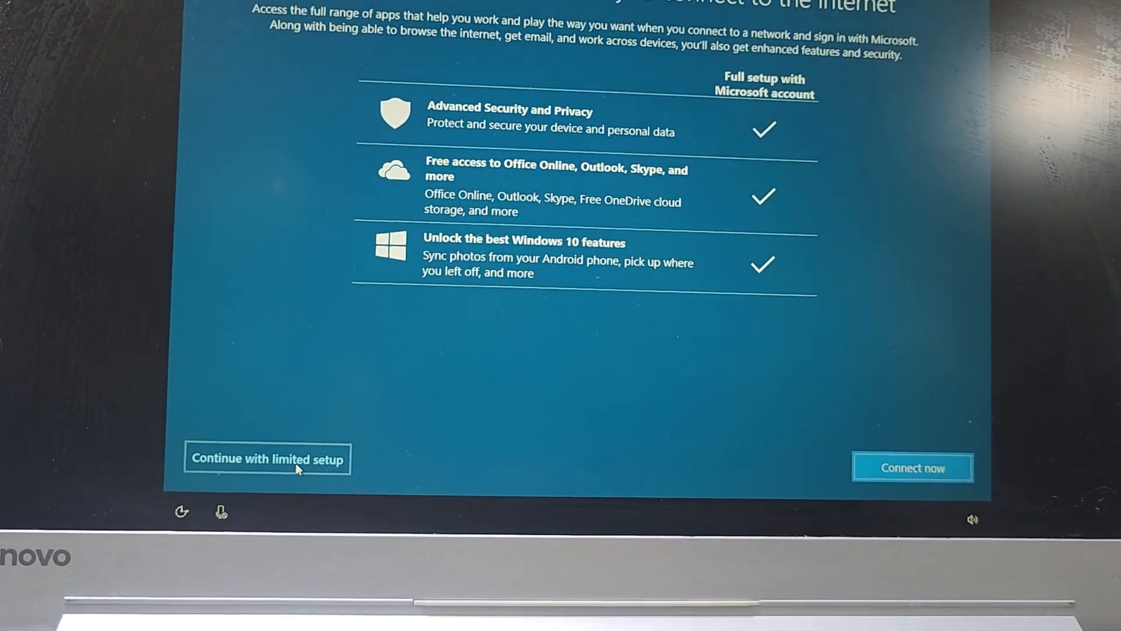
click(267, 458)
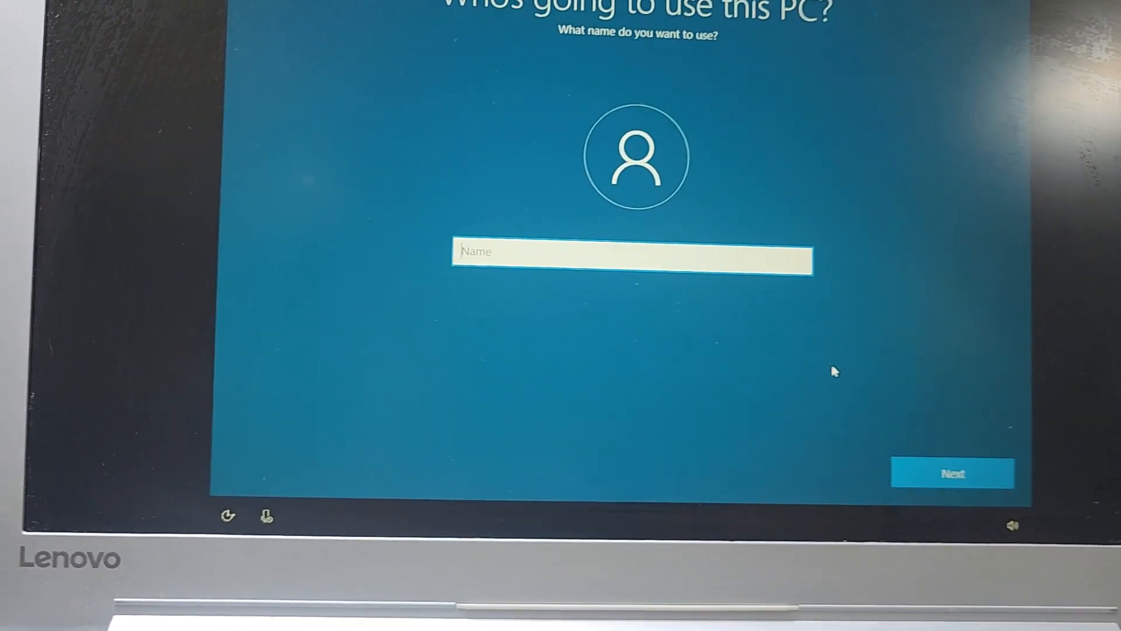
Enter the account name 'gnt mam', pass the password page and accept the privacy settings to reach the desktop
text(g)
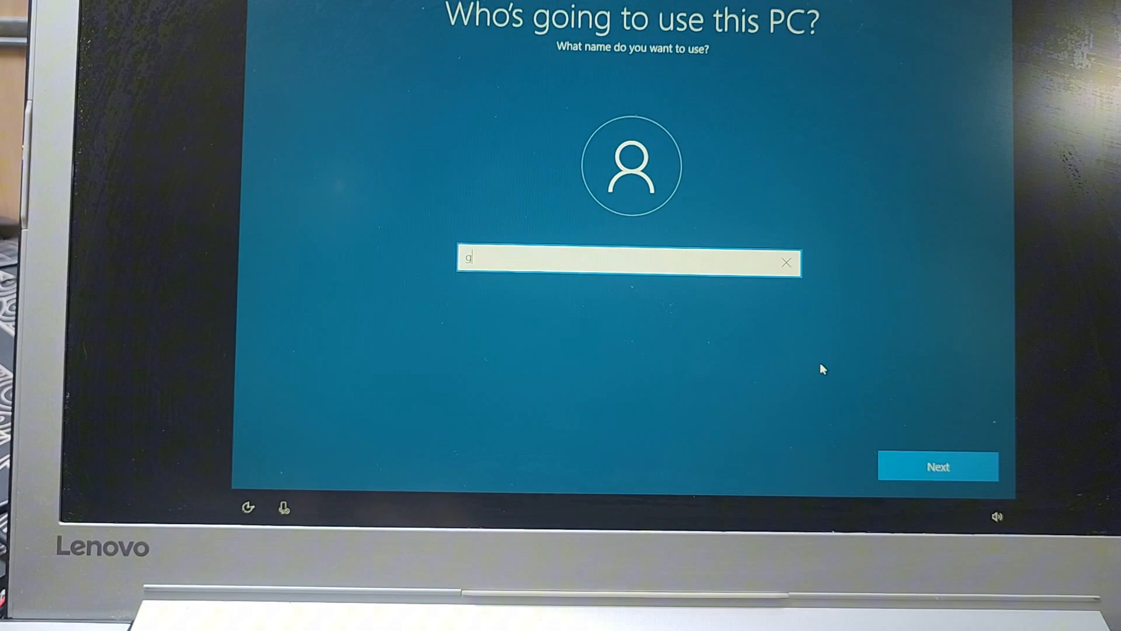
text(nt mam)
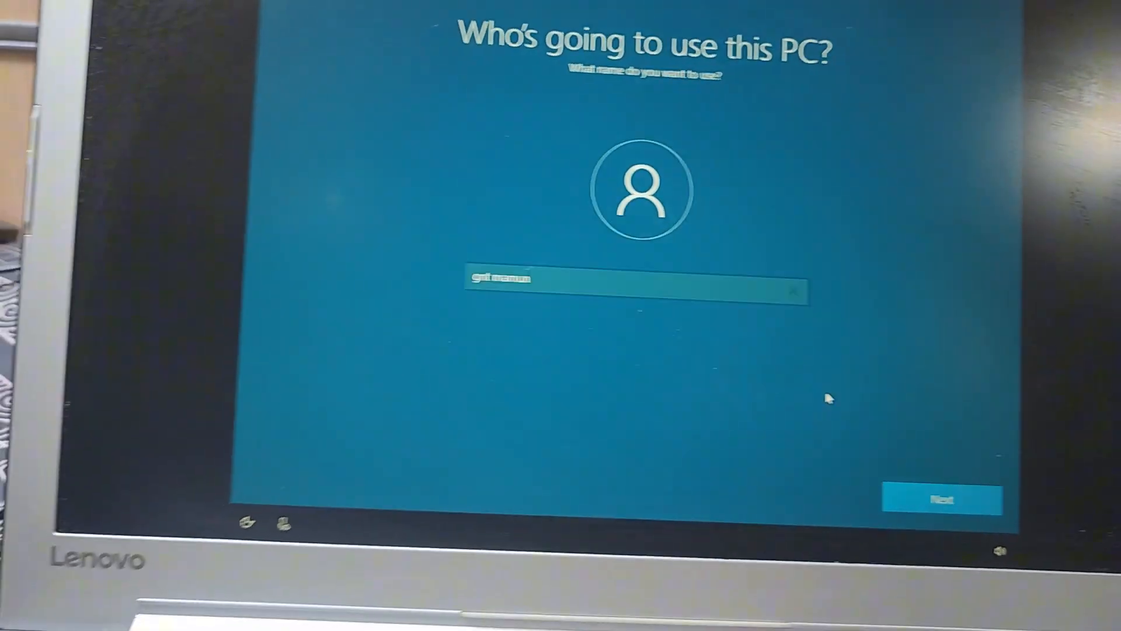
click(941, 498)
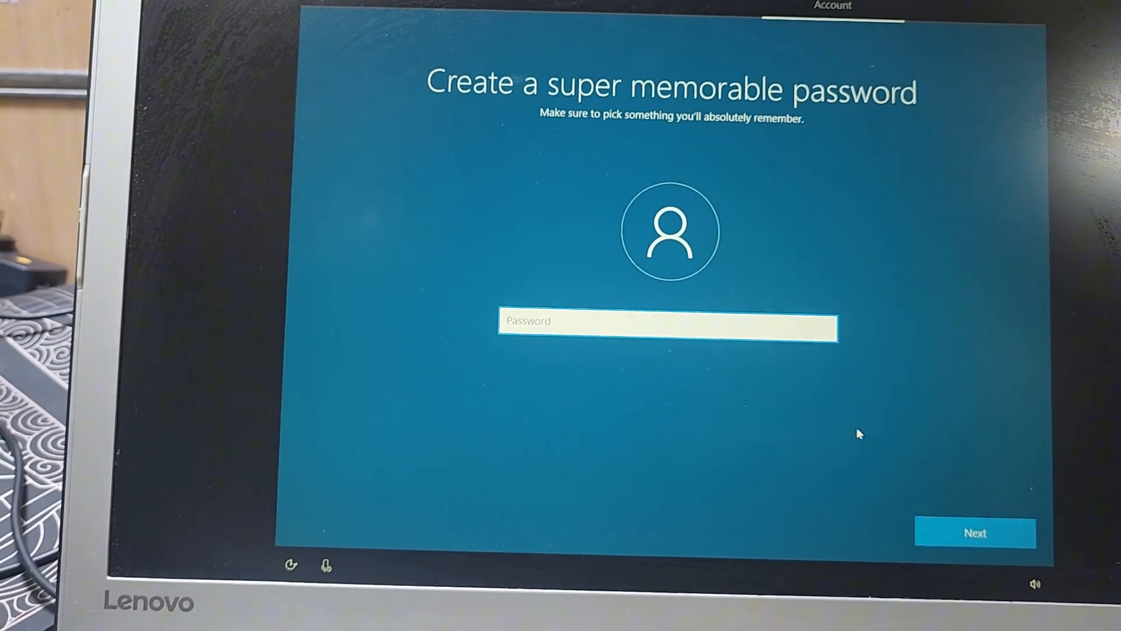
click(974, 533)
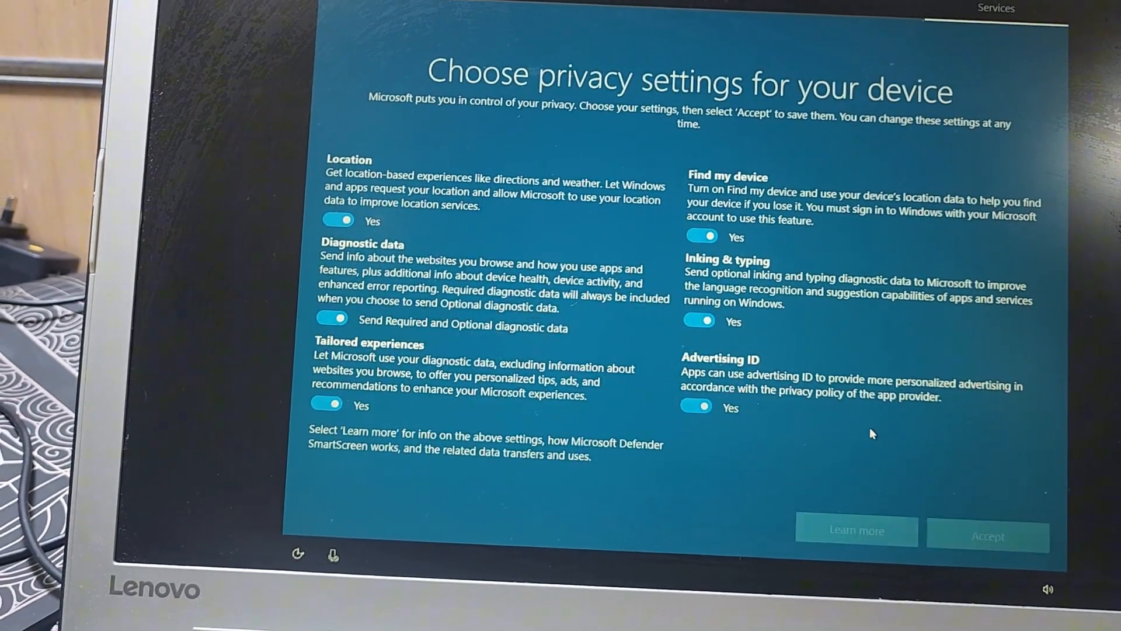
click(988, 535)
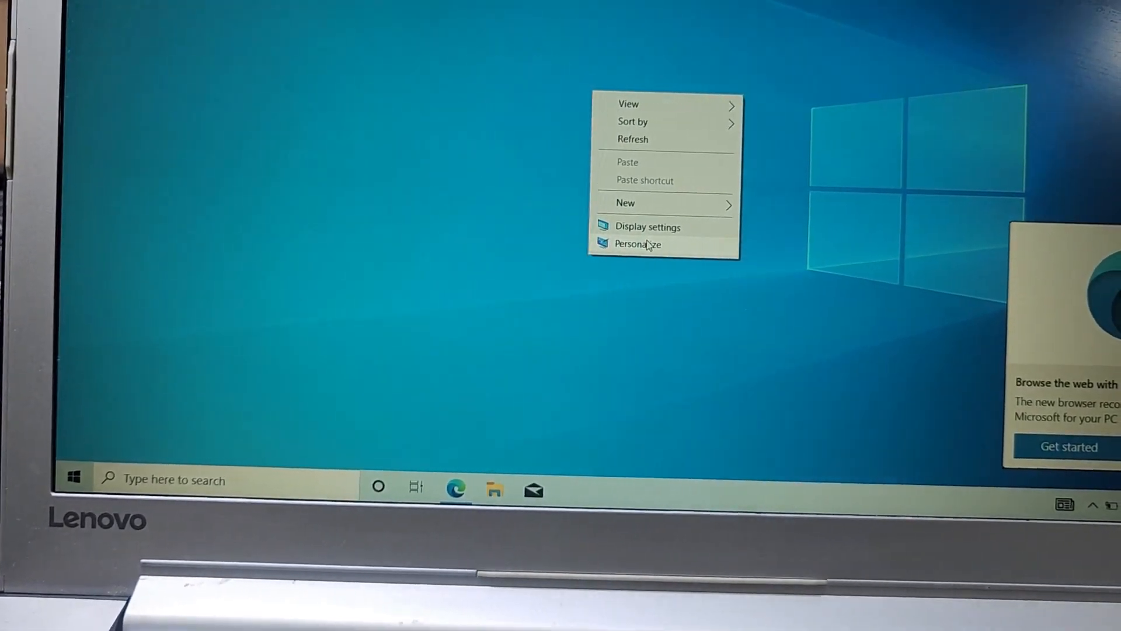
Show Computer, user files, Network and Control Panel icons on the desktop via Personalize > Themes
click(637, 244)
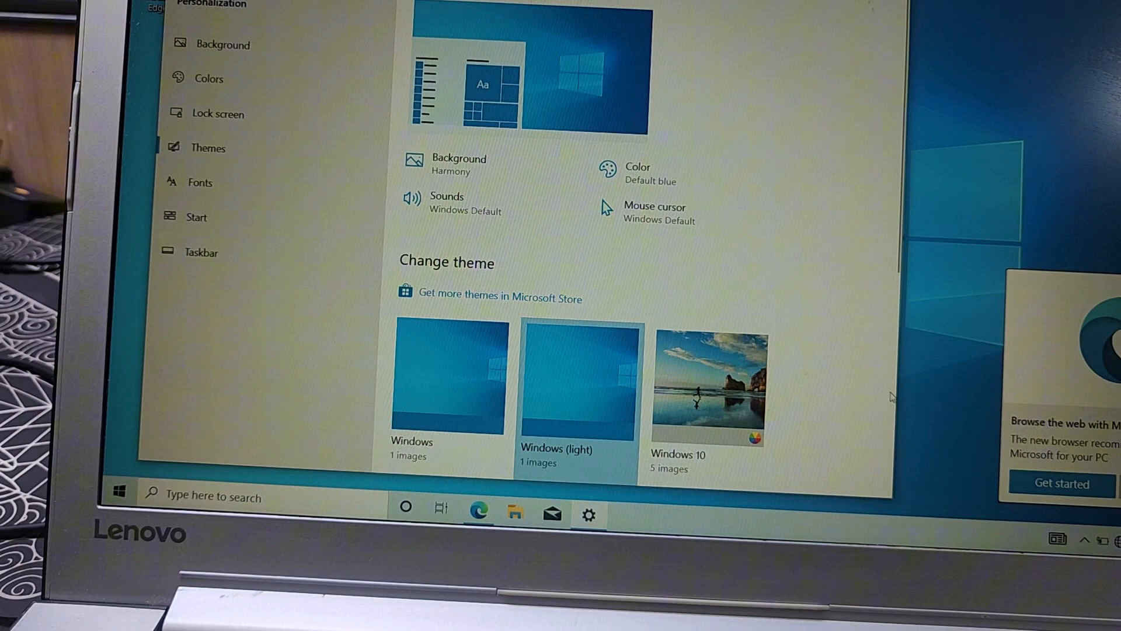
scroll(down, 3)
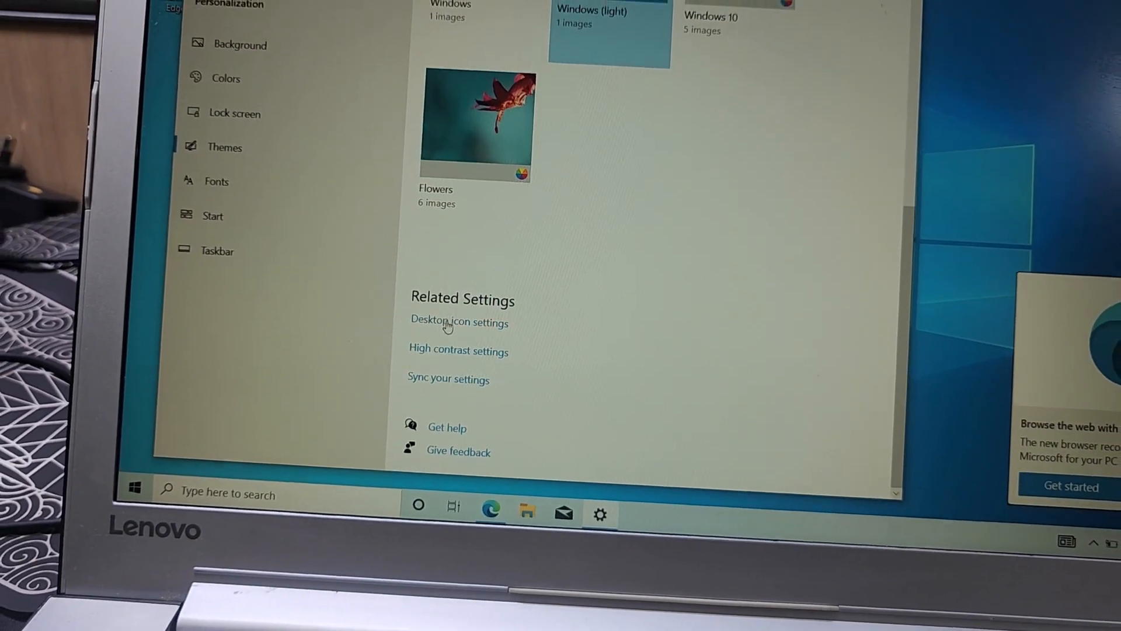
click(459, 323)
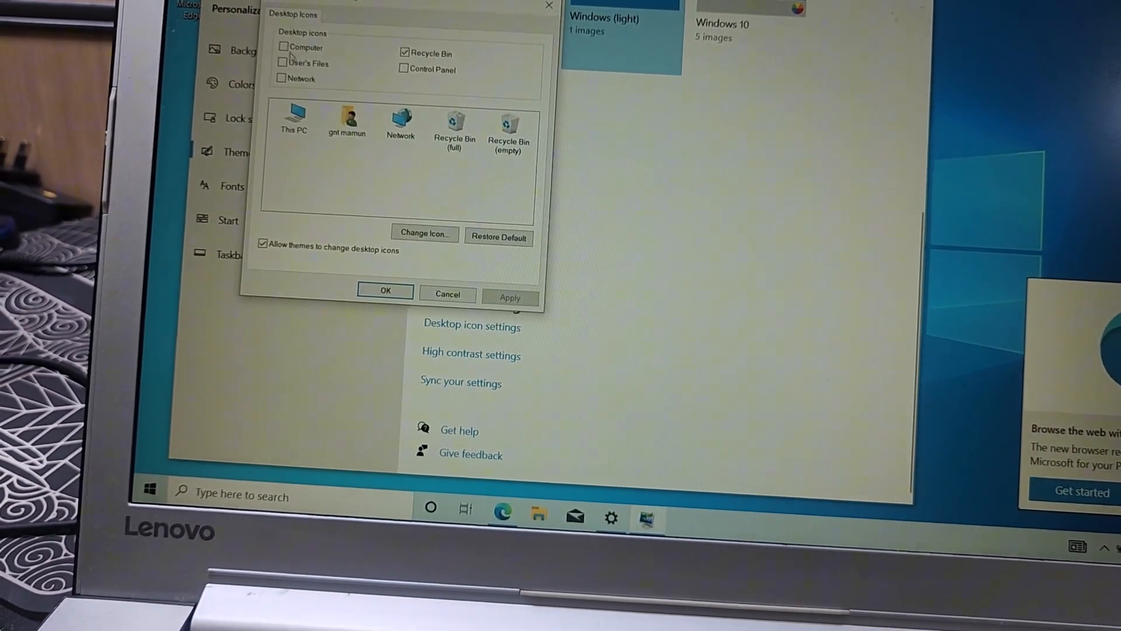
click(285, 47)
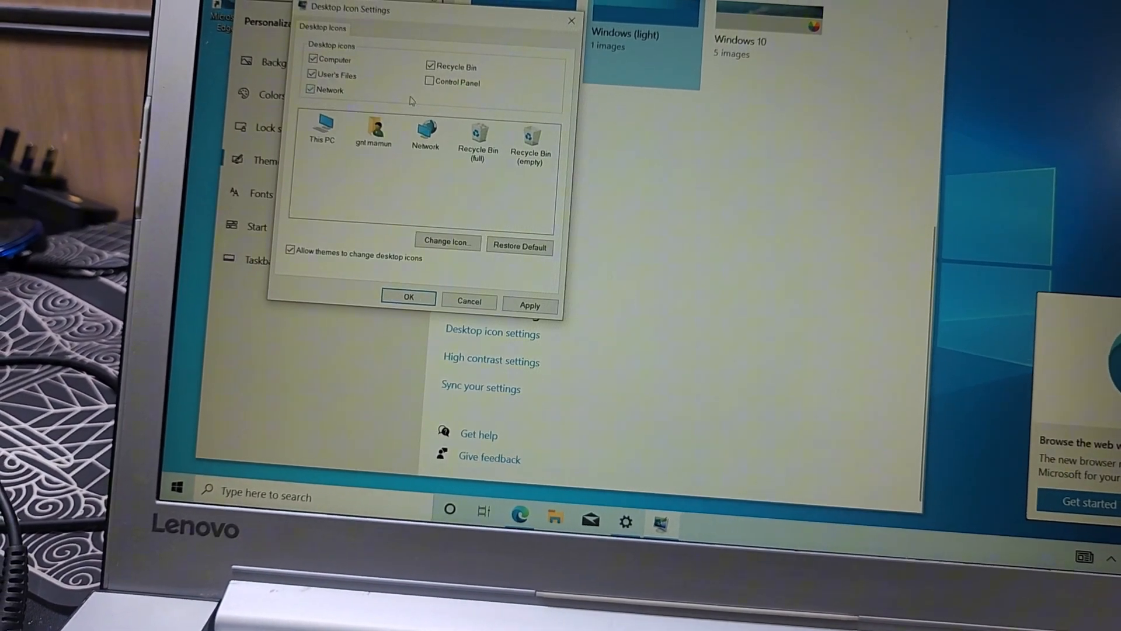
click(429, 82)
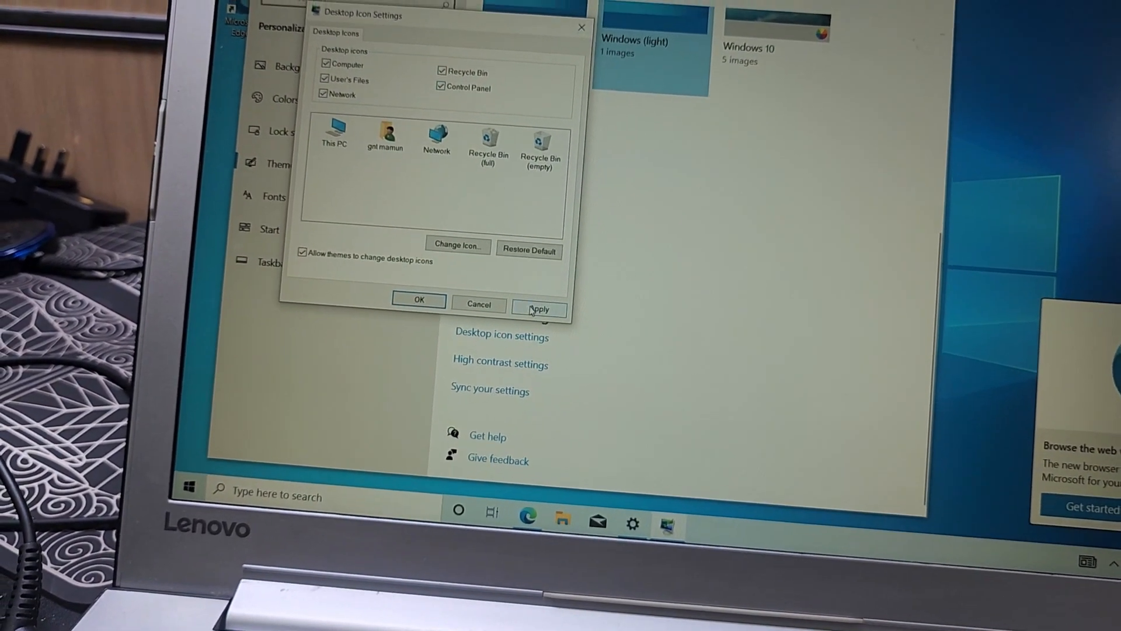
click(537, 308)
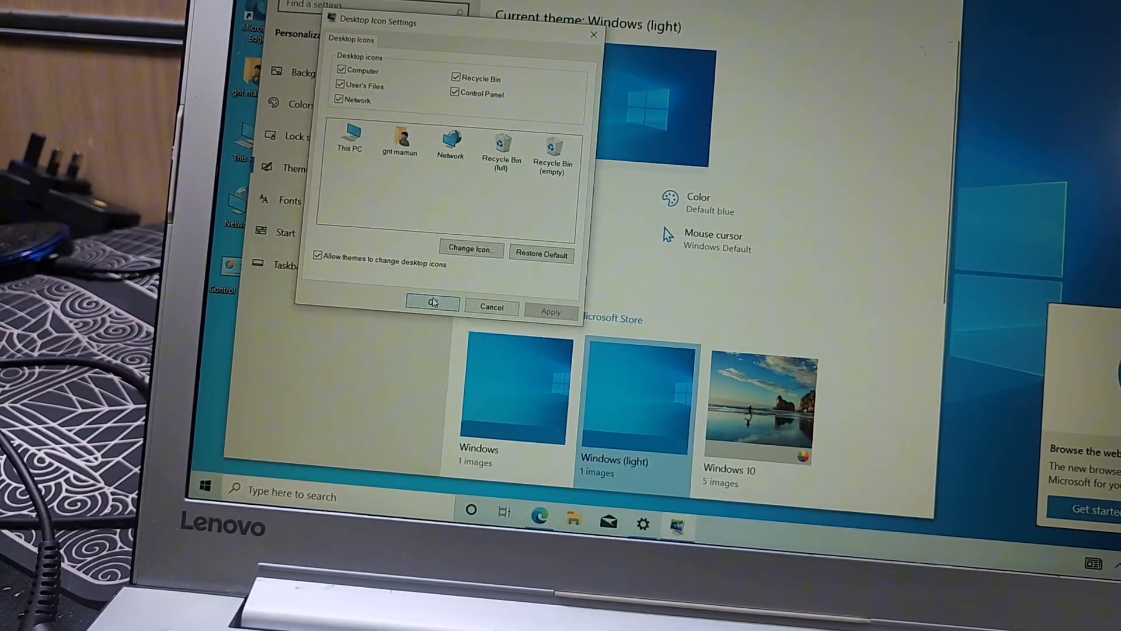
click(432, 302)
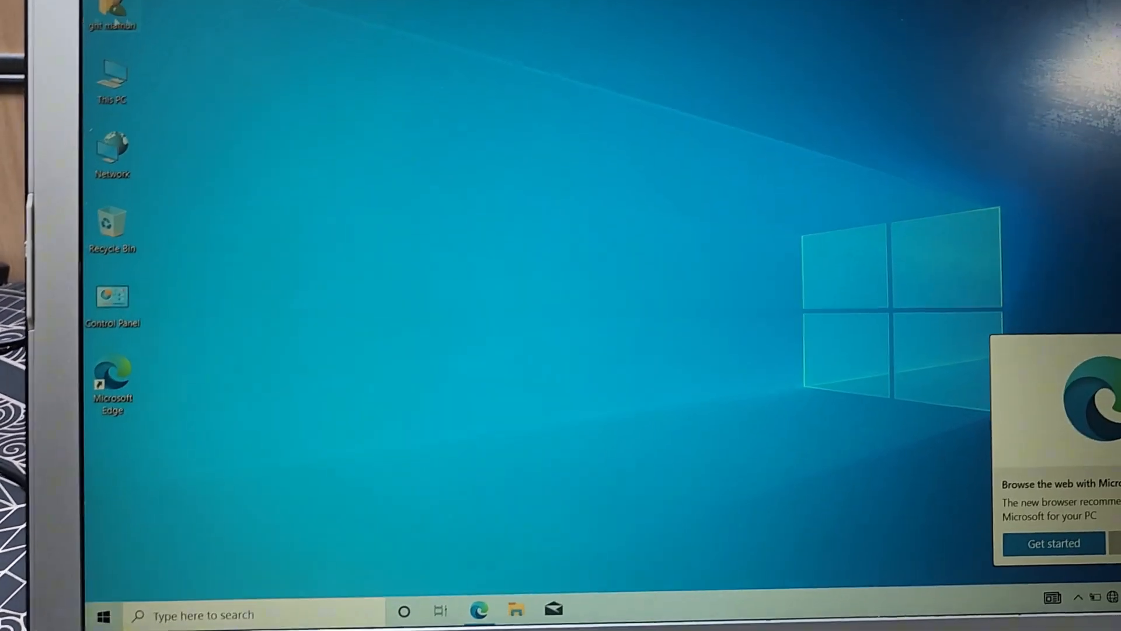
View the drives in This PC, then launch Computer Management from the This PC icon's Manage option
double_click(112, 81)
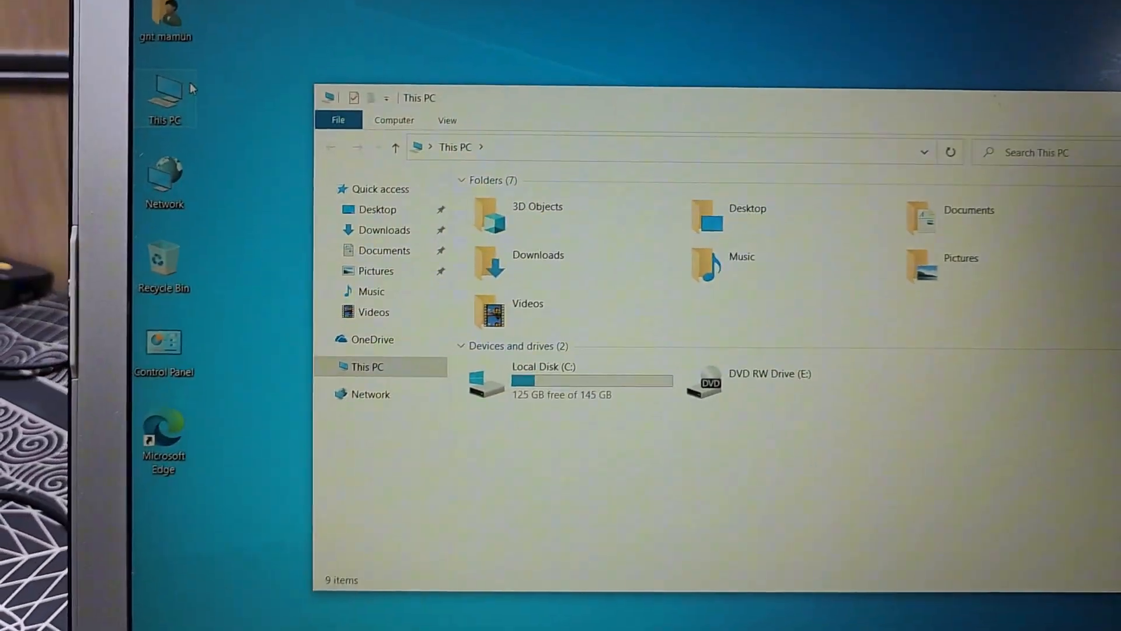
right_click(164, 97)
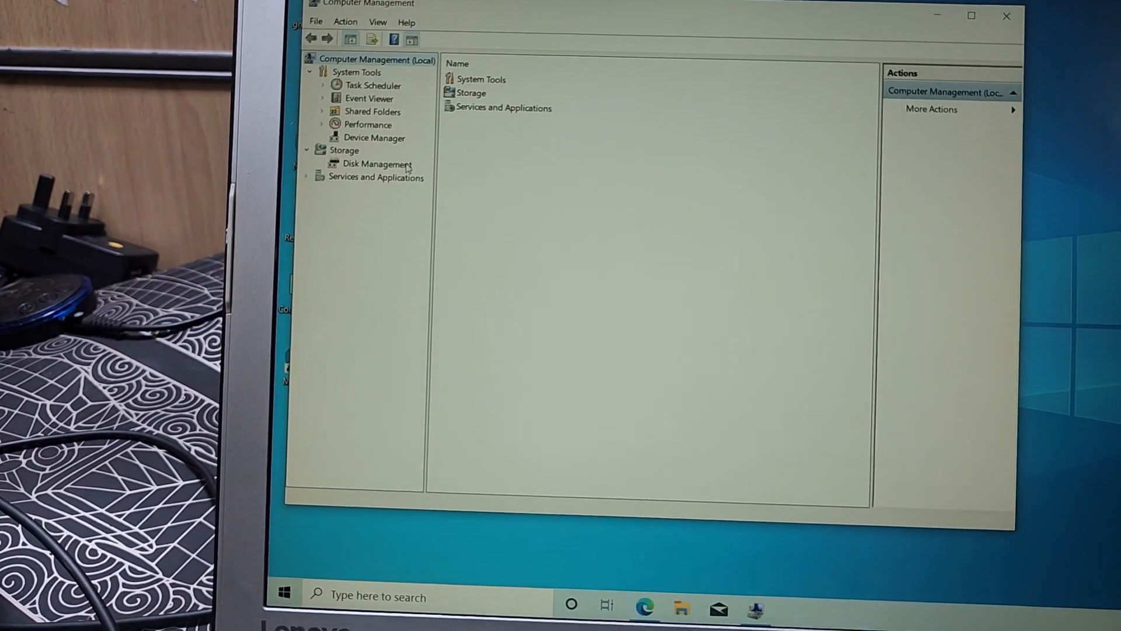
In Disk Management, delete the 146.48 GB RAW partition and recreate it as a new simple volume
click(375, 163)
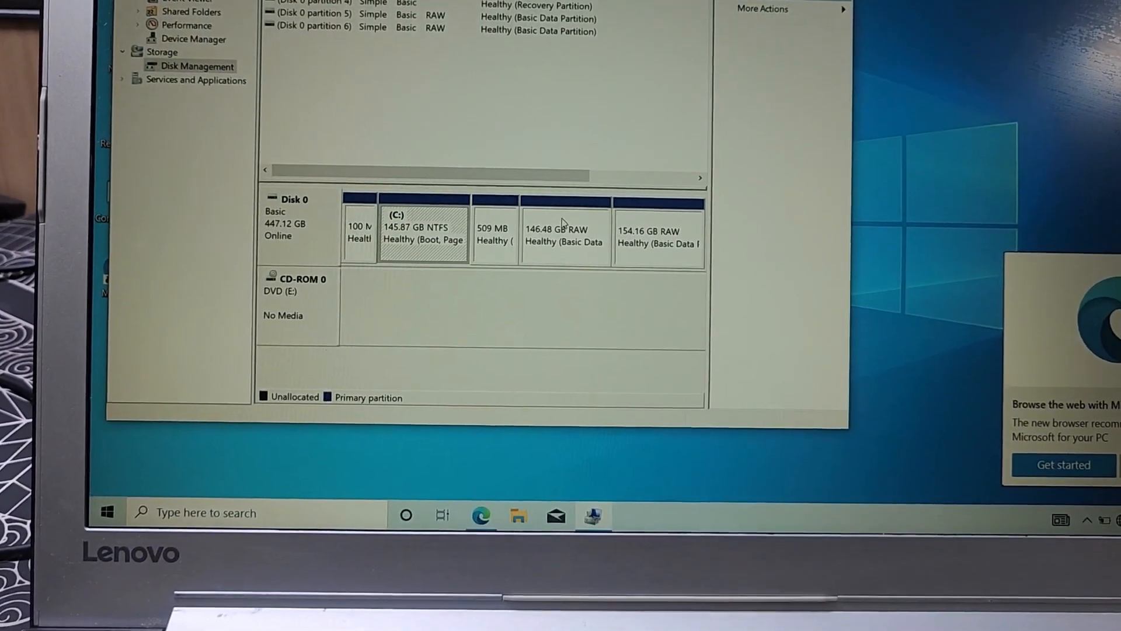
right_click(566, 233)
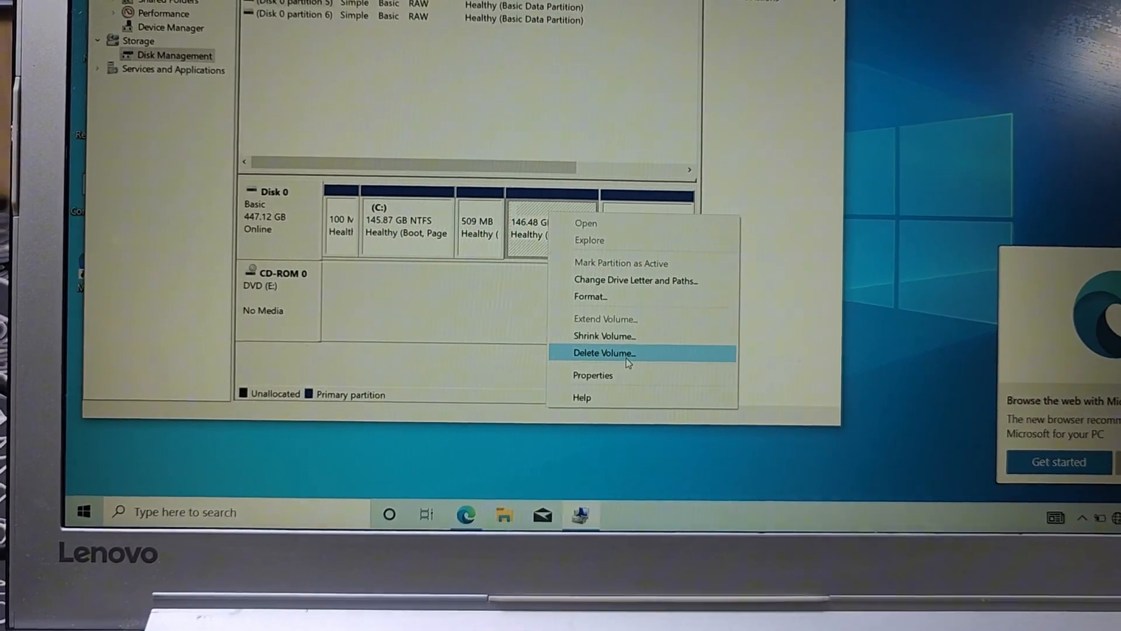
click(603, 353)
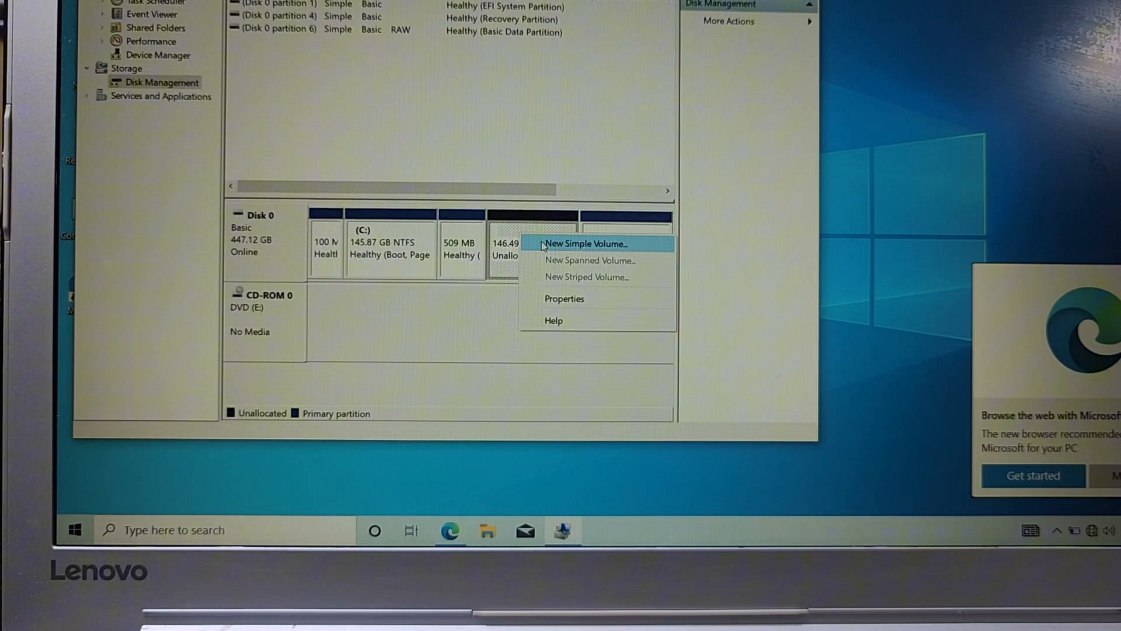
click(586, 243)
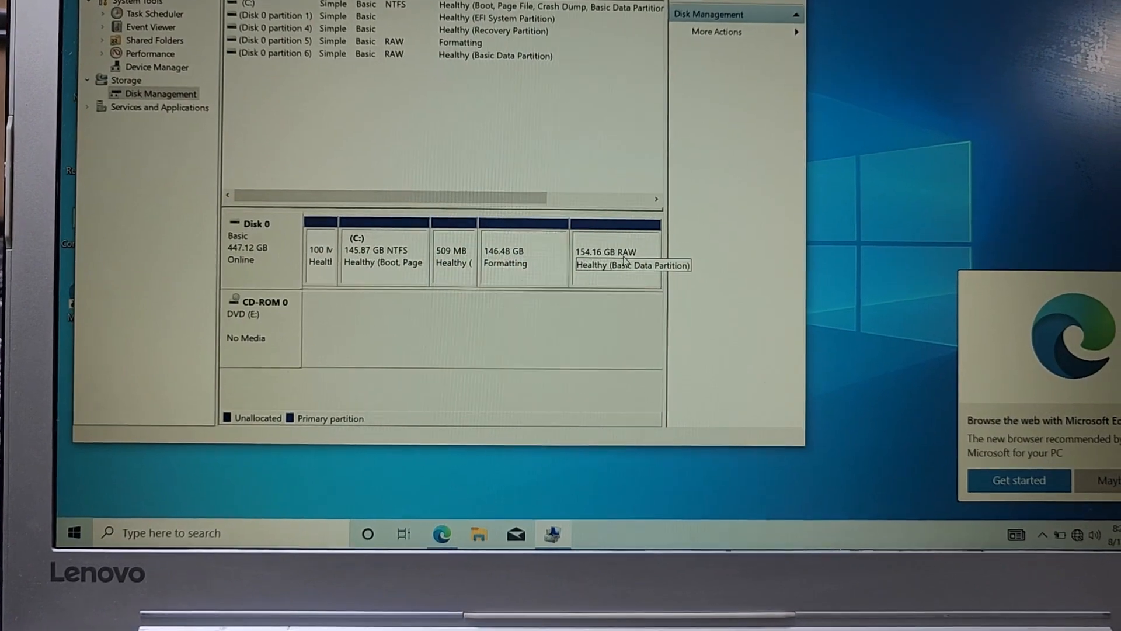
Delete the 154.16 GB RAW partition and recreate it as NTFS New Volume (F:) through the wizard
right_click(617, 246)
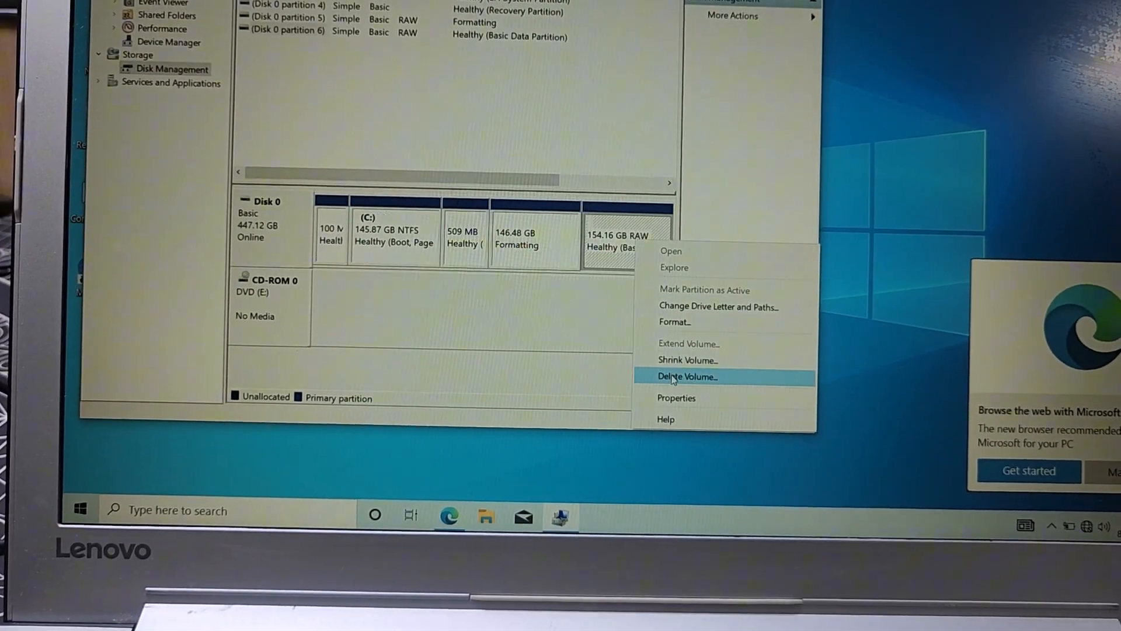
click(686, 376)
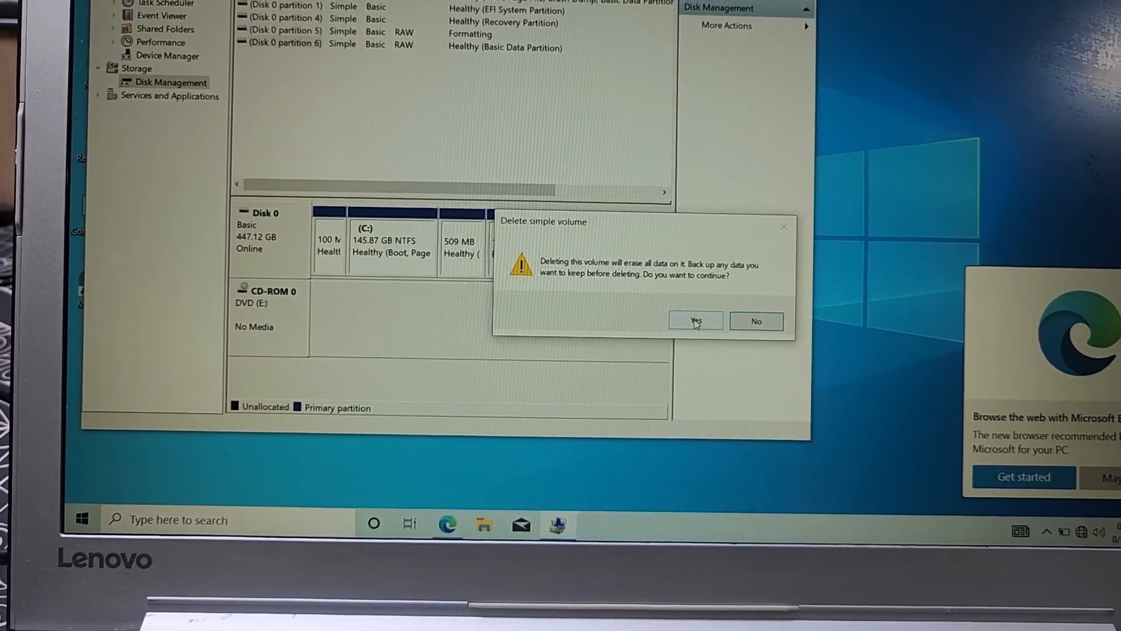
click(694, 320)
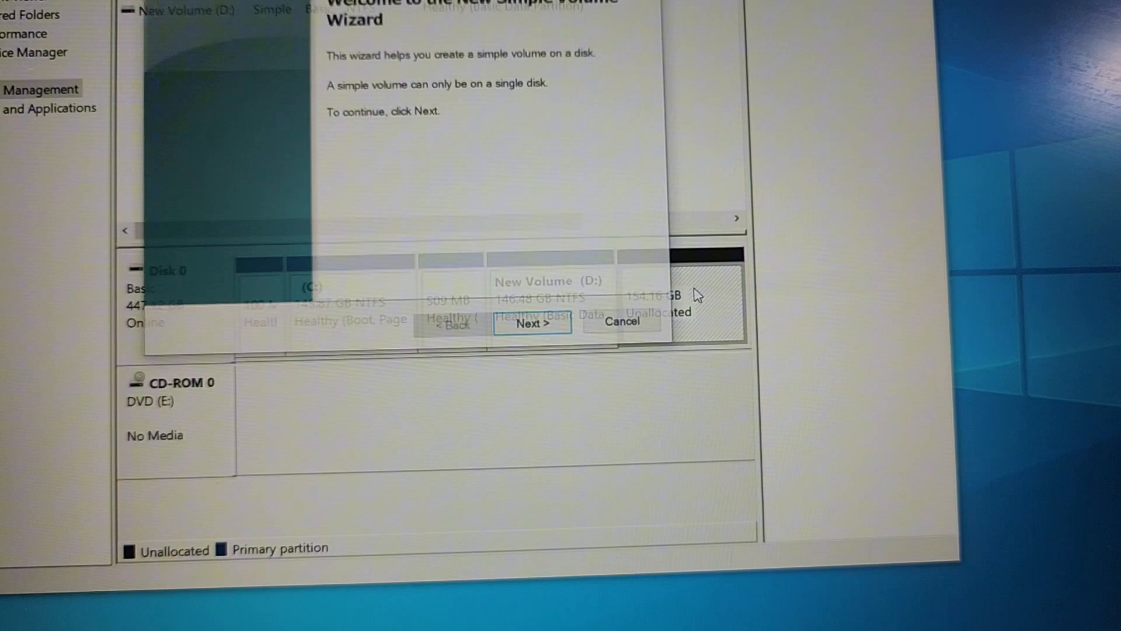
click(532, 323)
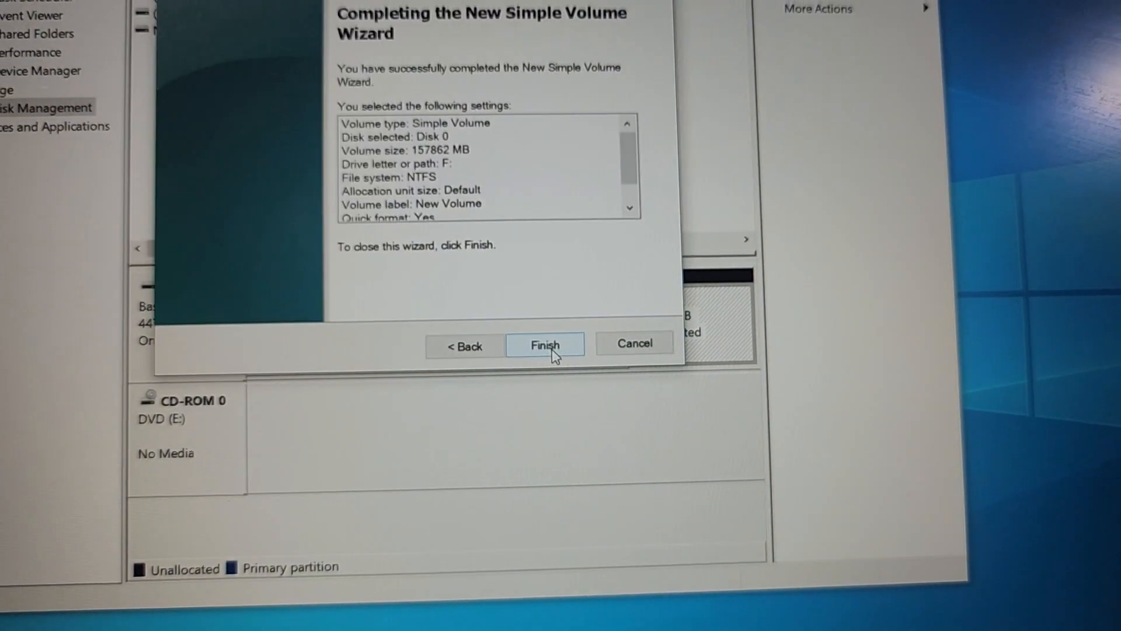
click(545, 344)
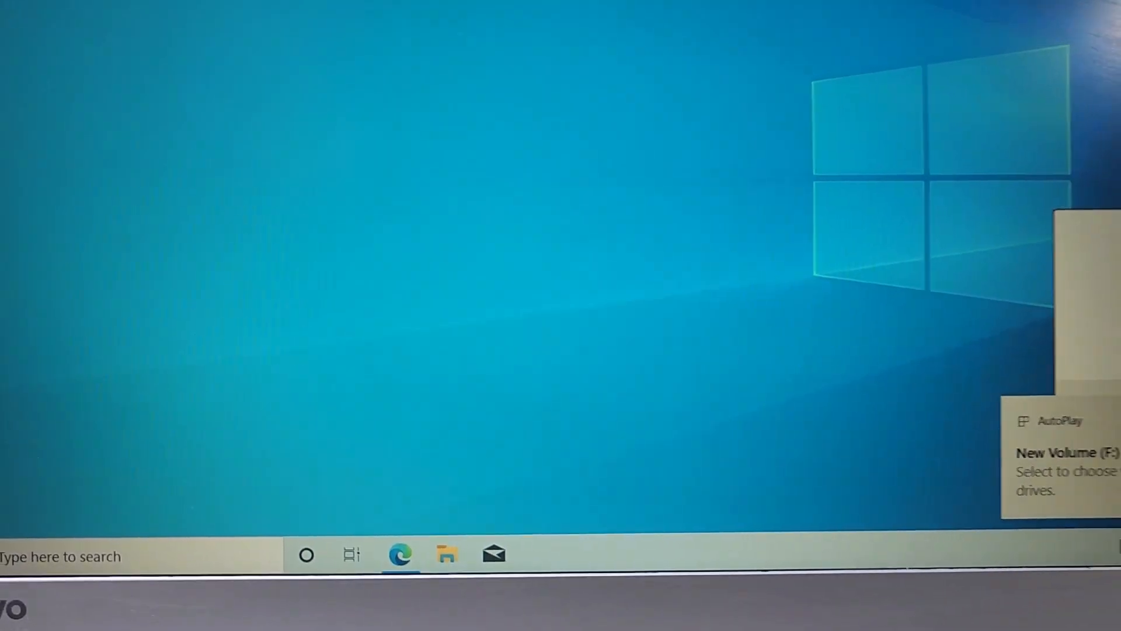
View This PC listing New Volume (D:) 146 GB free and New Volume (F:) 154 GB free
click(447, 554)
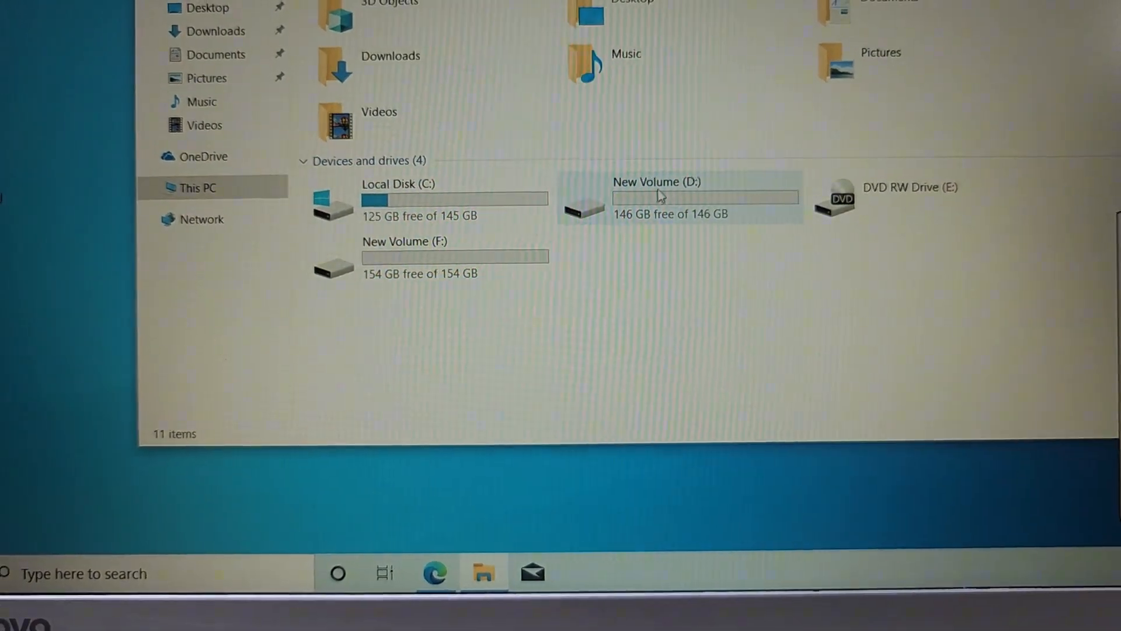
mouse_move(464, 253)
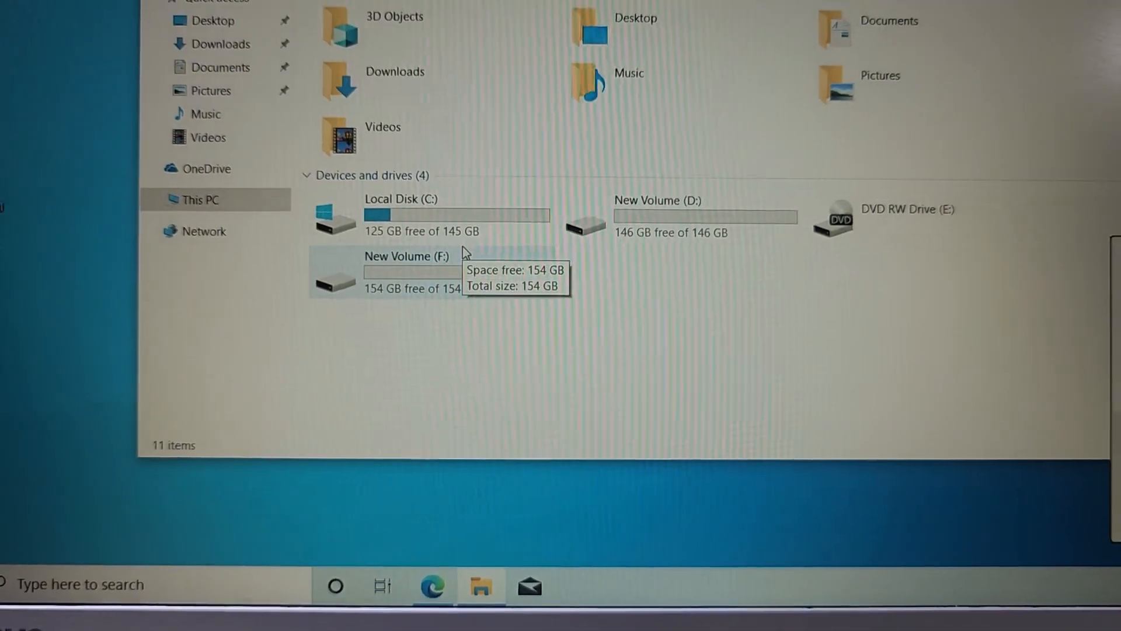